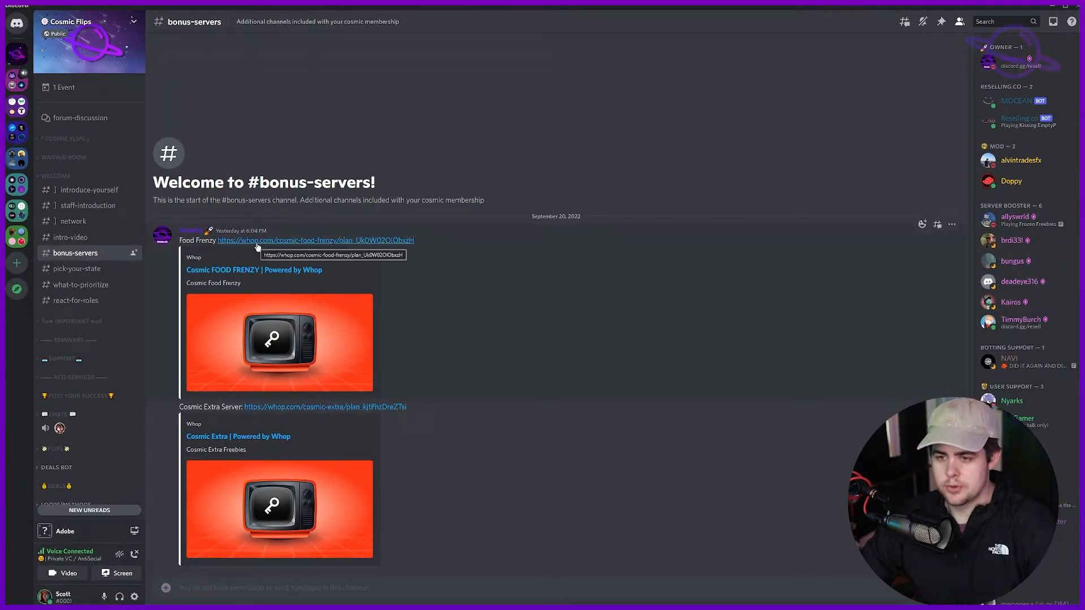
Step: Follow the Food Frenzy whop.com link and claim the Cosmic Food Frenzy pass
left_click(316, 239)
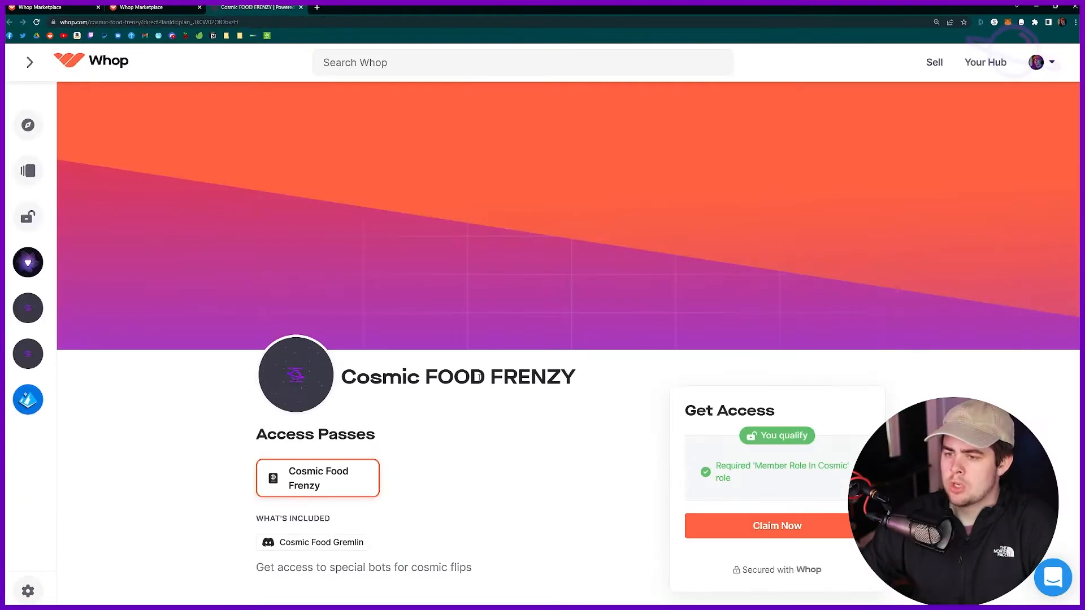
left_click(776, 525)
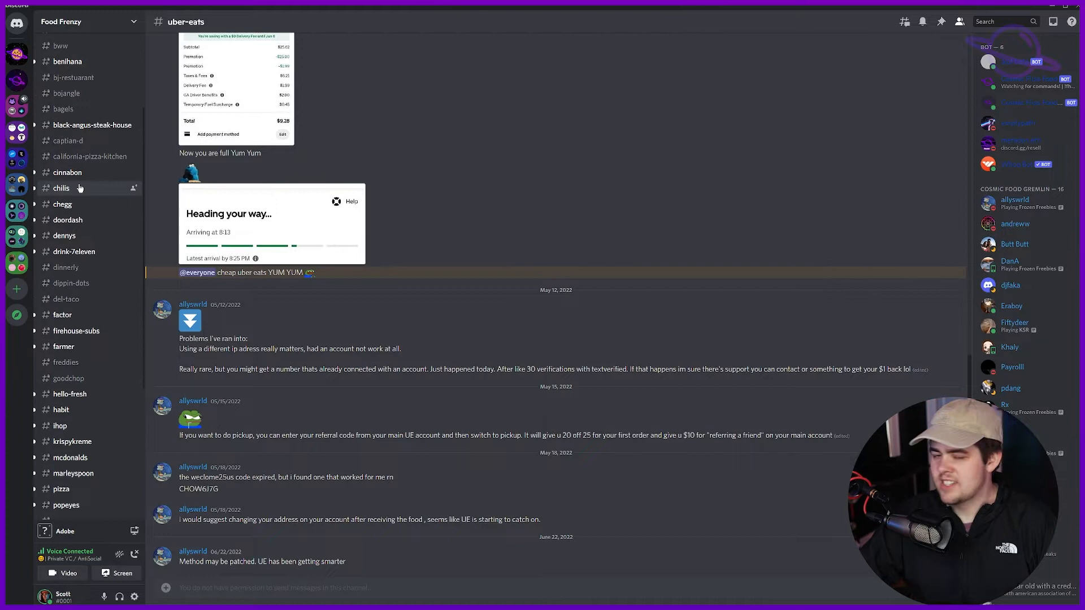
mouse_move(66, 171)
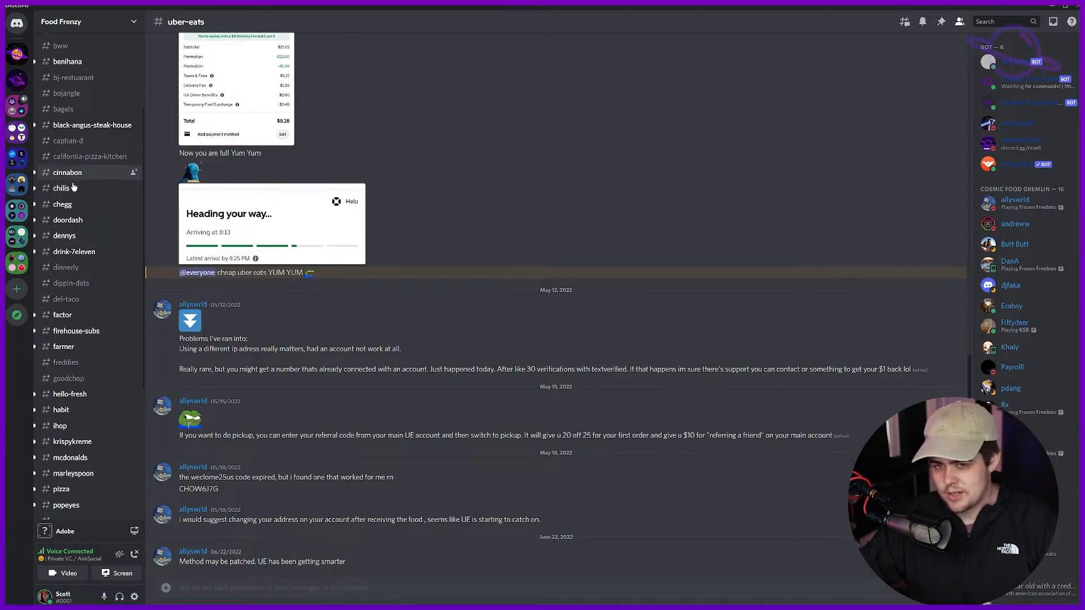
Step: Switch from #uber-eats to the #chilis bot channel in the Food Frenzy server
left_click(61, 188)
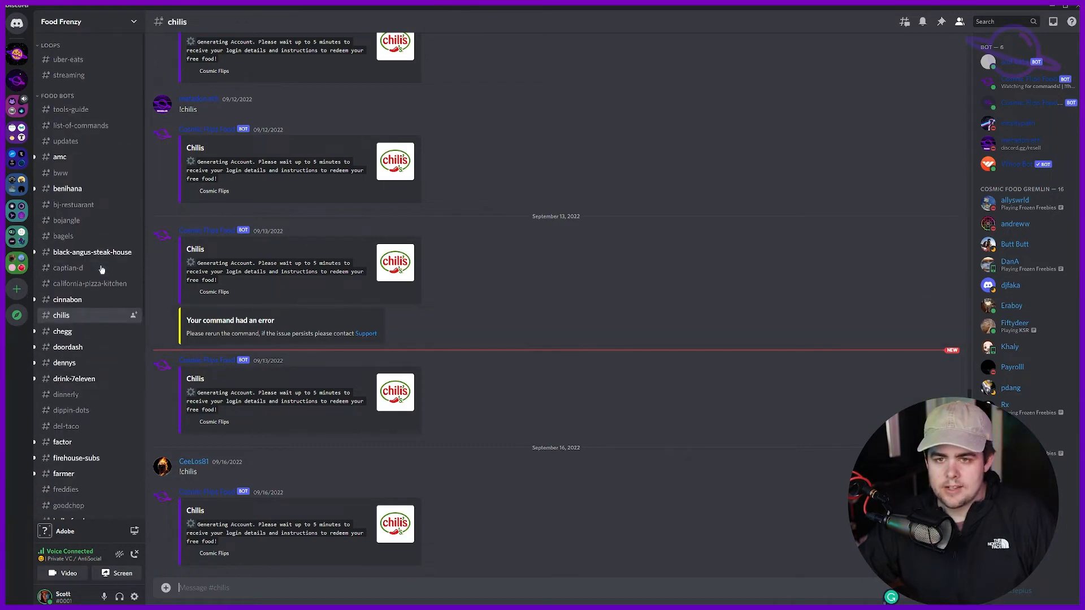
Step: Review the #list-of-commands channel, then move to the #updates announcements channel
left_click(81, 125)
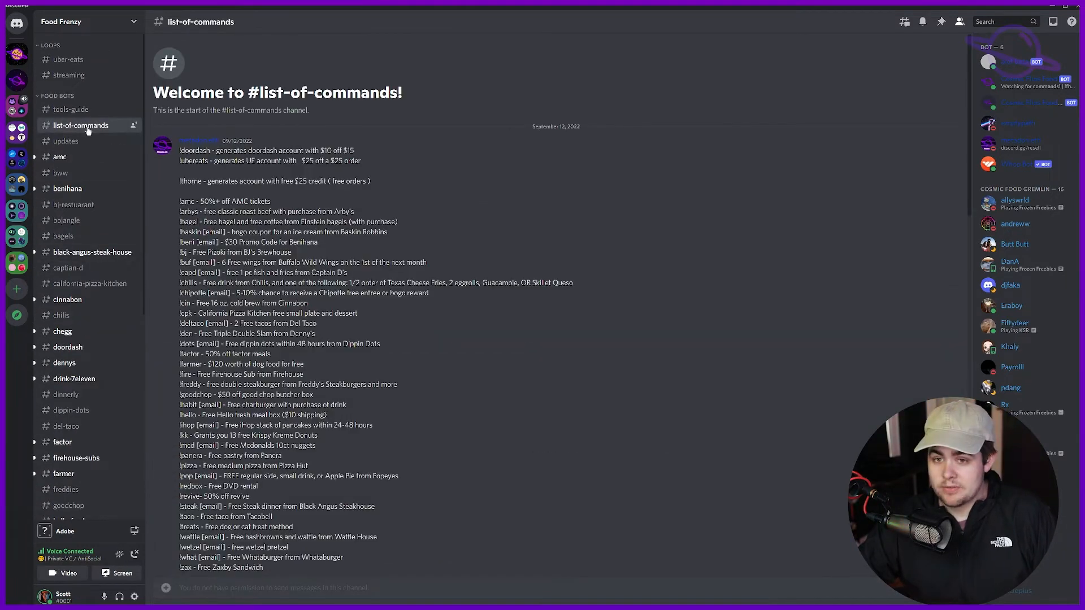
scroll("down", 3)
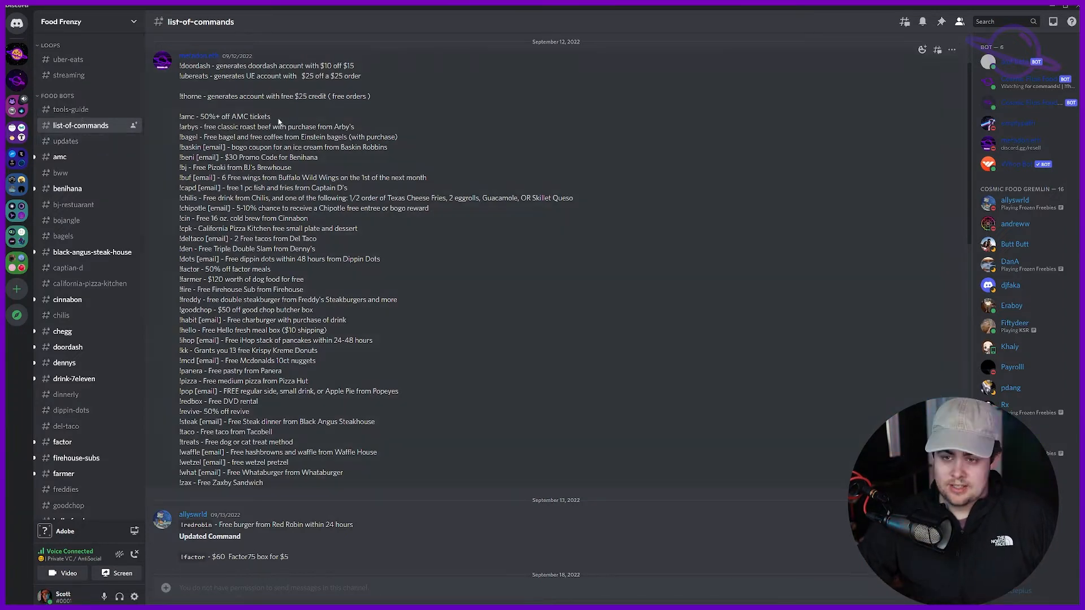
left_click(65, 141)
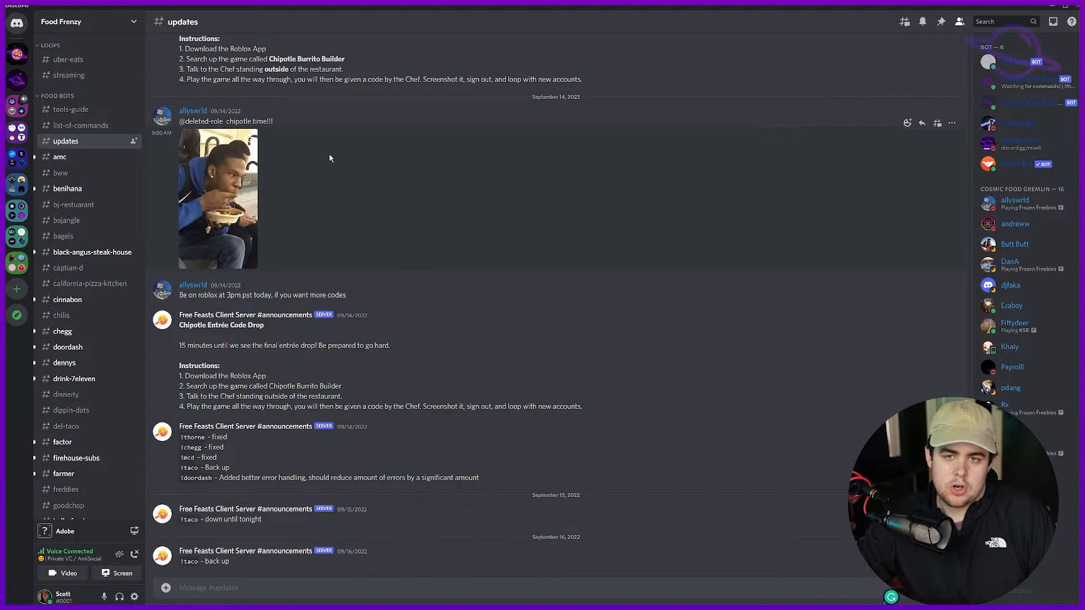
Step: Return to Cosmic Flips and find the success channel via quick search for 'cosmic success'
left_click(17, 42)
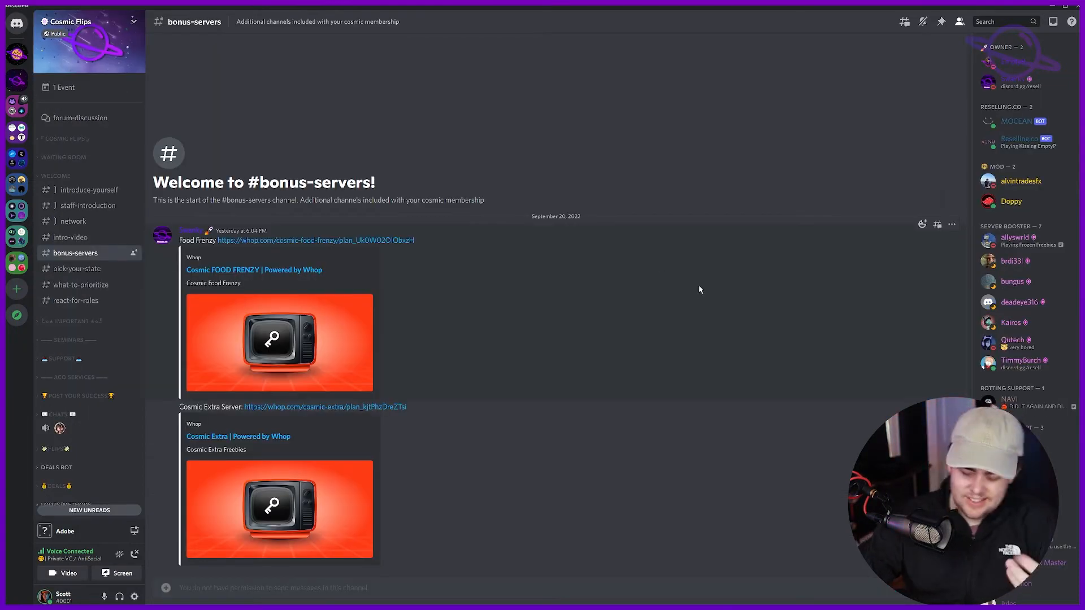
key("ctrl+k")
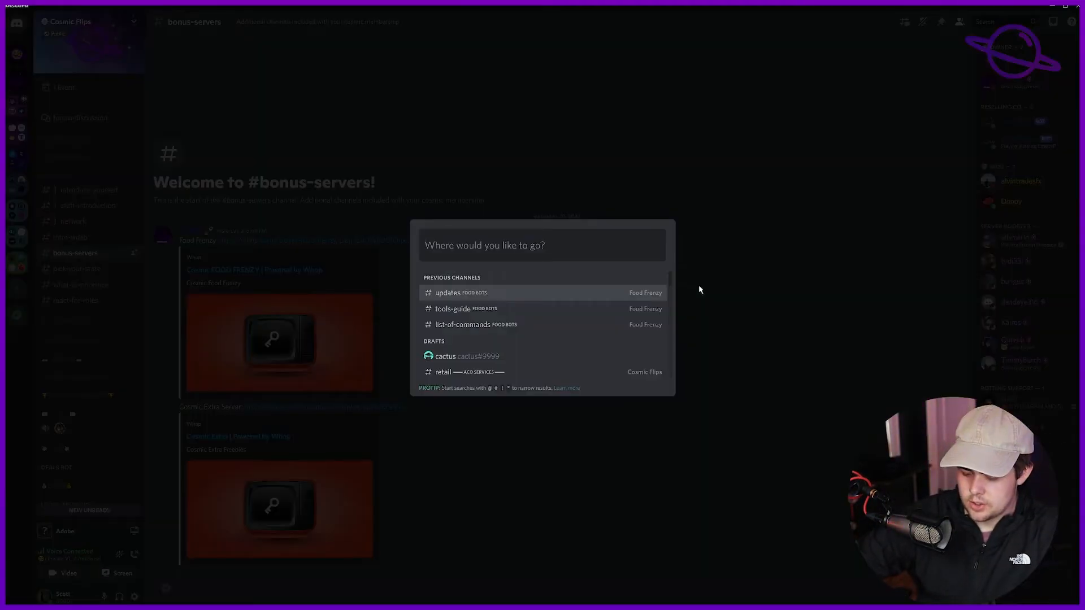
type("cosmic")
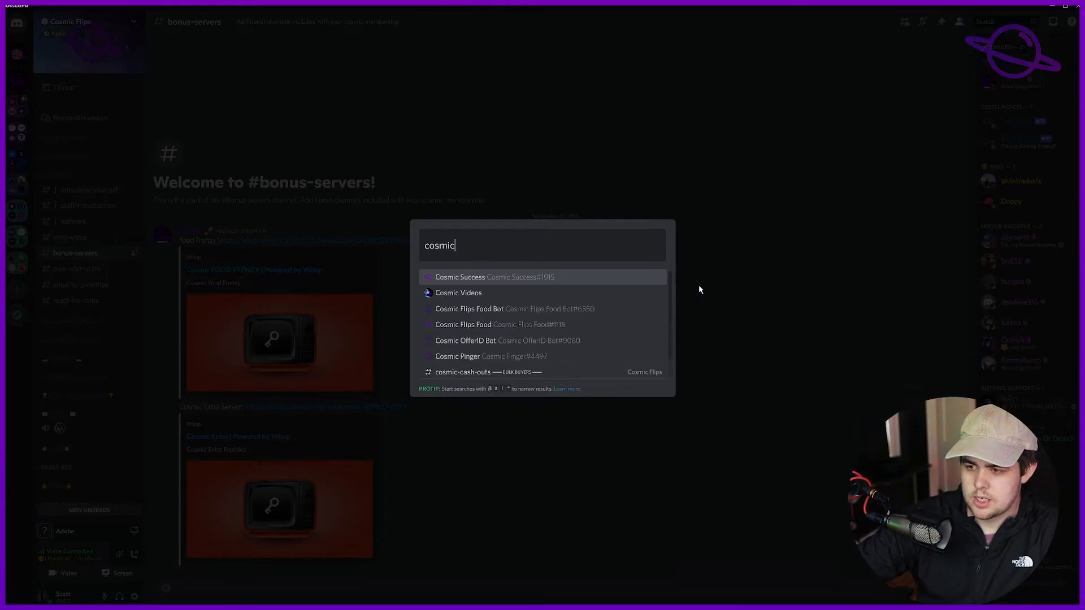
type("success")
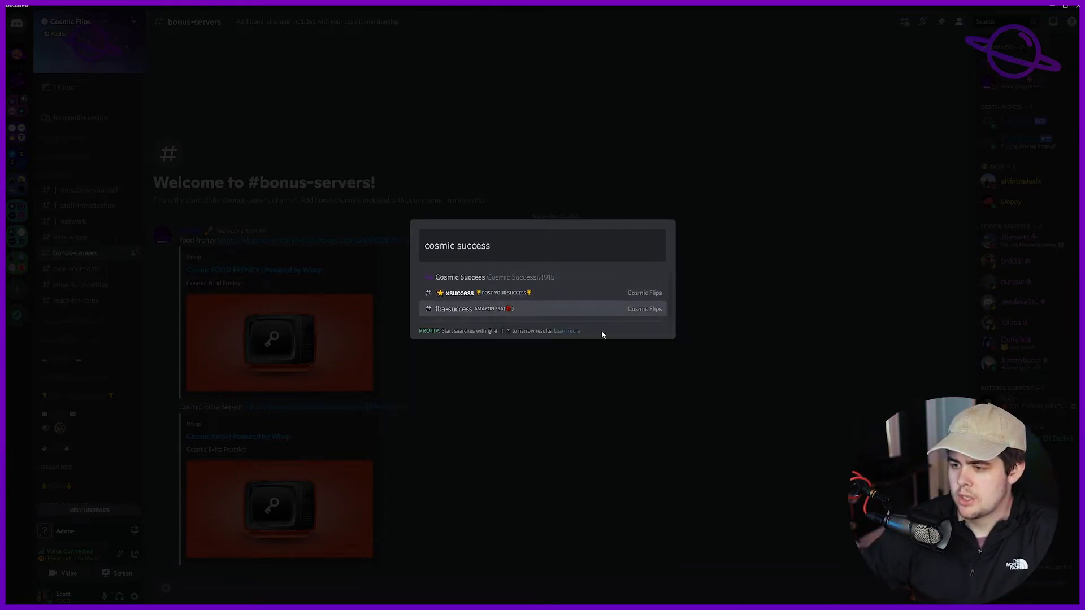
left_click(460, 291)
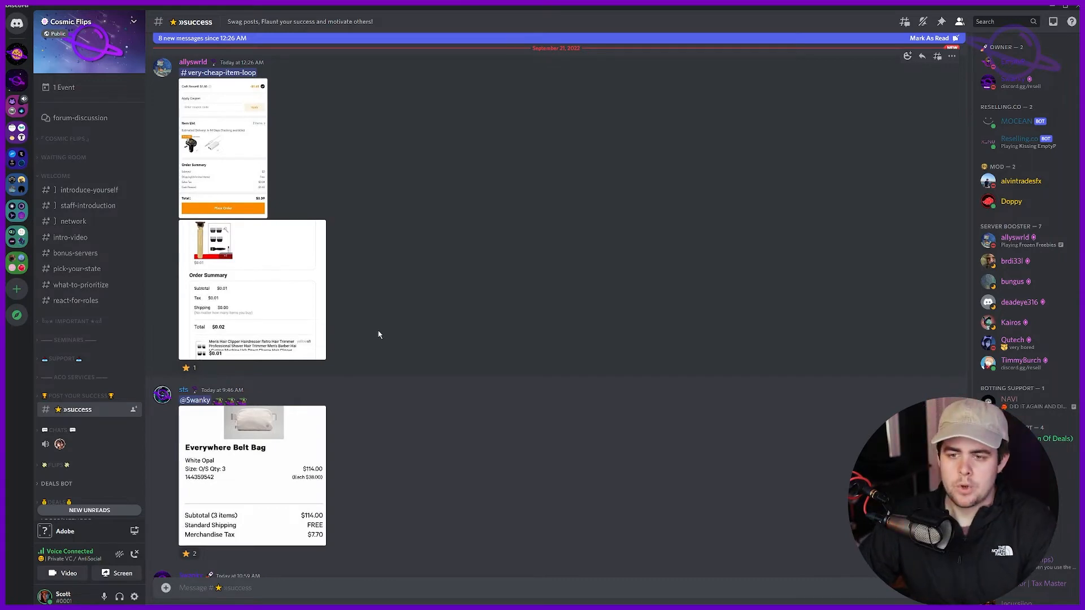
Step: Browse the success channel's posted order screenshots and win messages
scroll("down", 3)
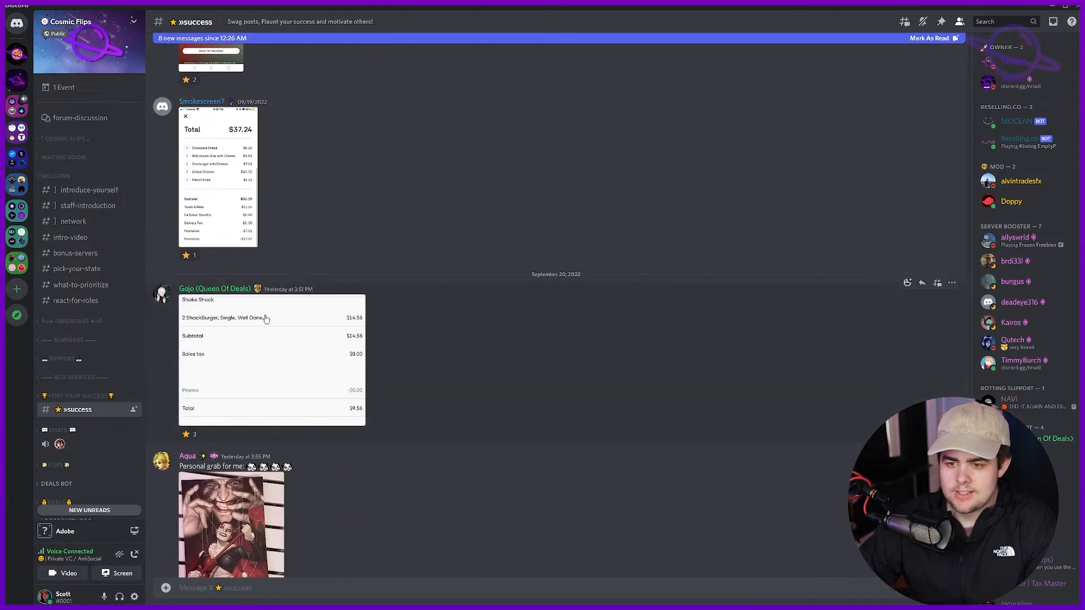
left_click(271, 359)
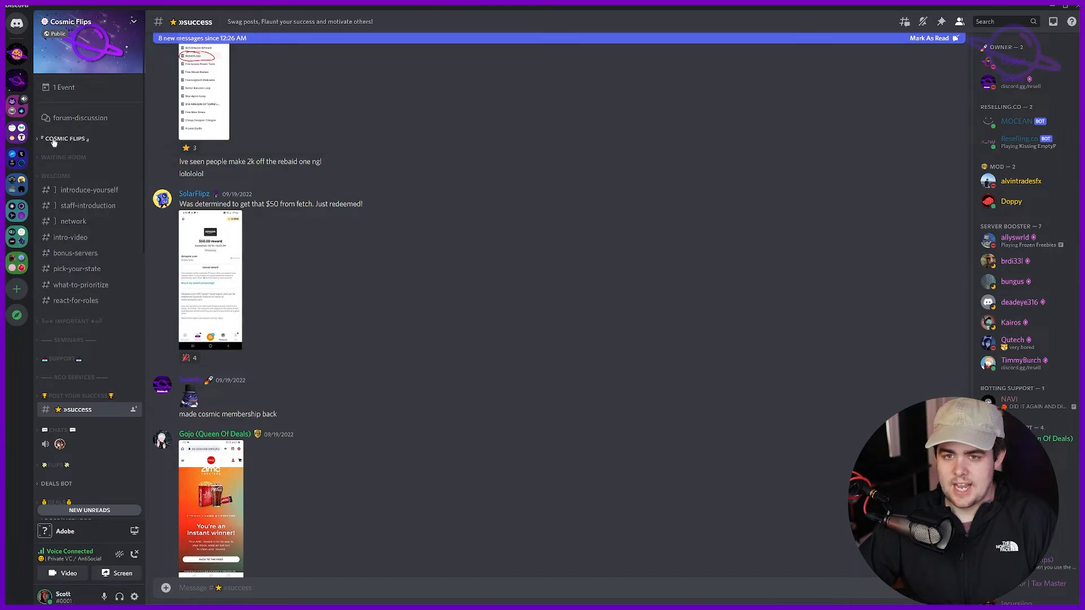
mouse_move(14, 56)
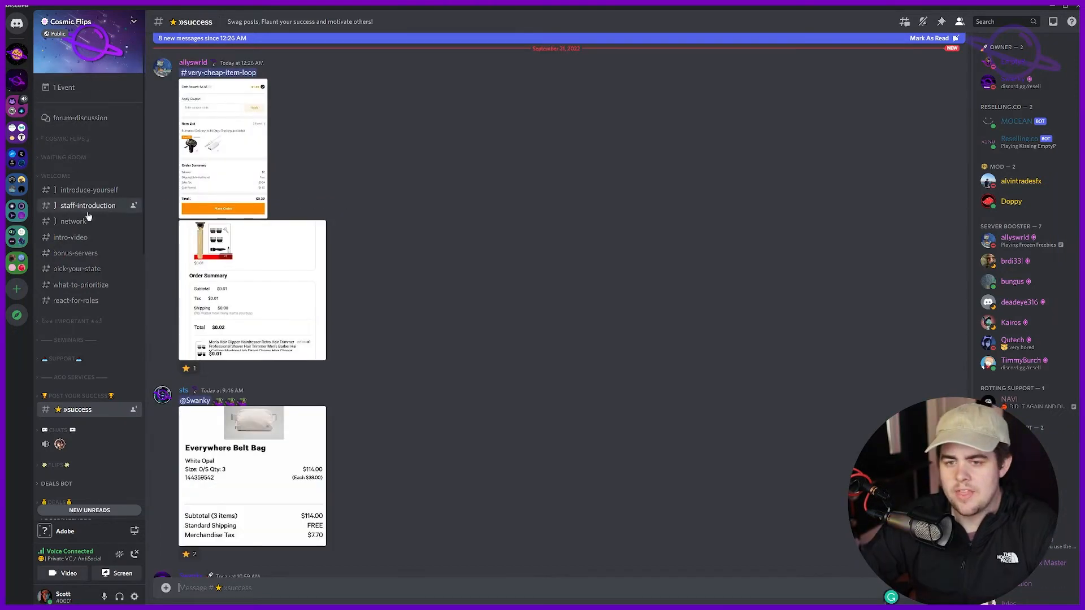
Step: From #bonus-servers, follow the Cosmic Extra whop.com link and claim its pass
left_click(76, 252)
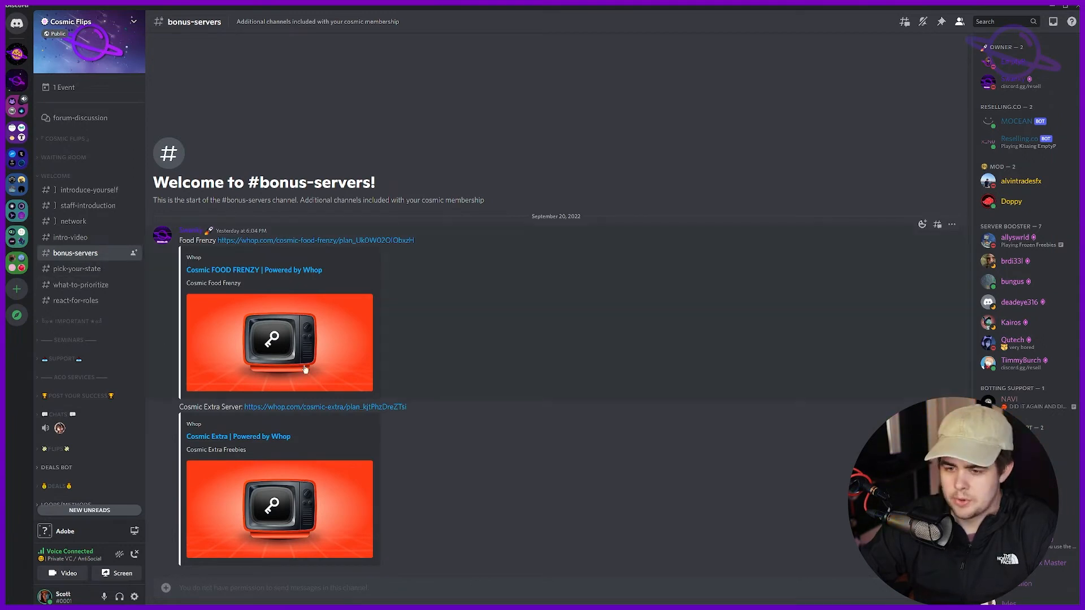
left_click(324, 406)
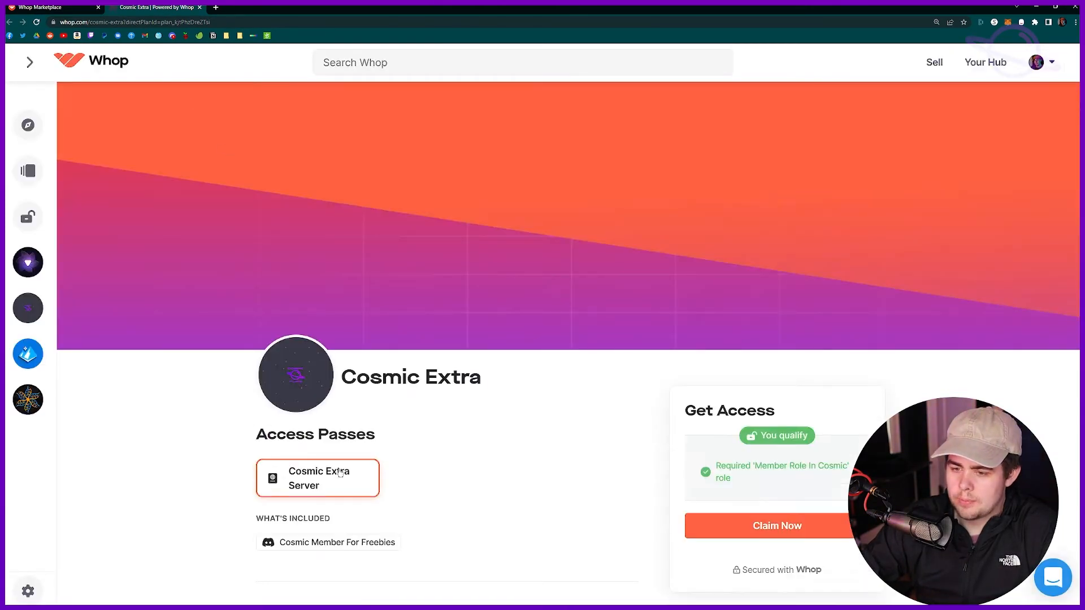
left_click(775, 526)
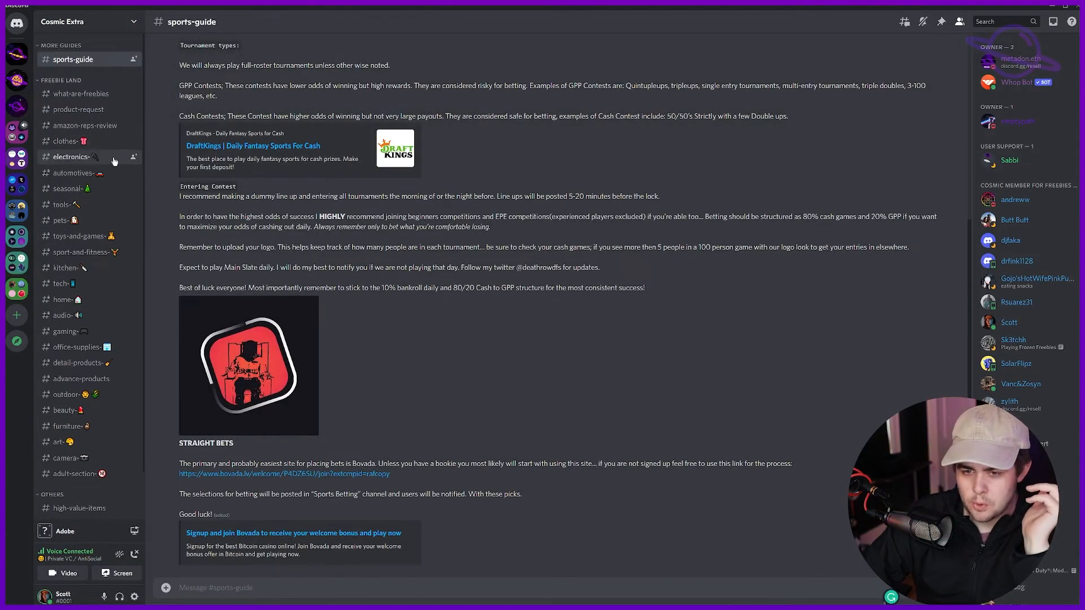
Step: Enter the Cosmic Extra server and view its #what-are-freebies explanation channel
left_click(81, 94)
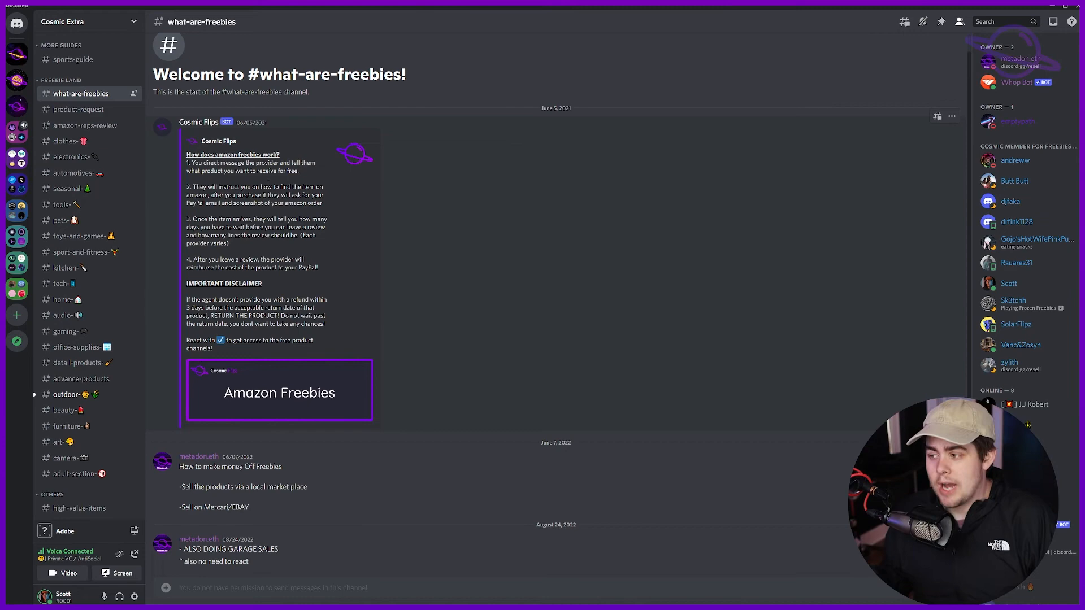
Step: Browse the #electronics and #tools freebie listings, then return to the Cosmic Flips server
left_click(71, 156)
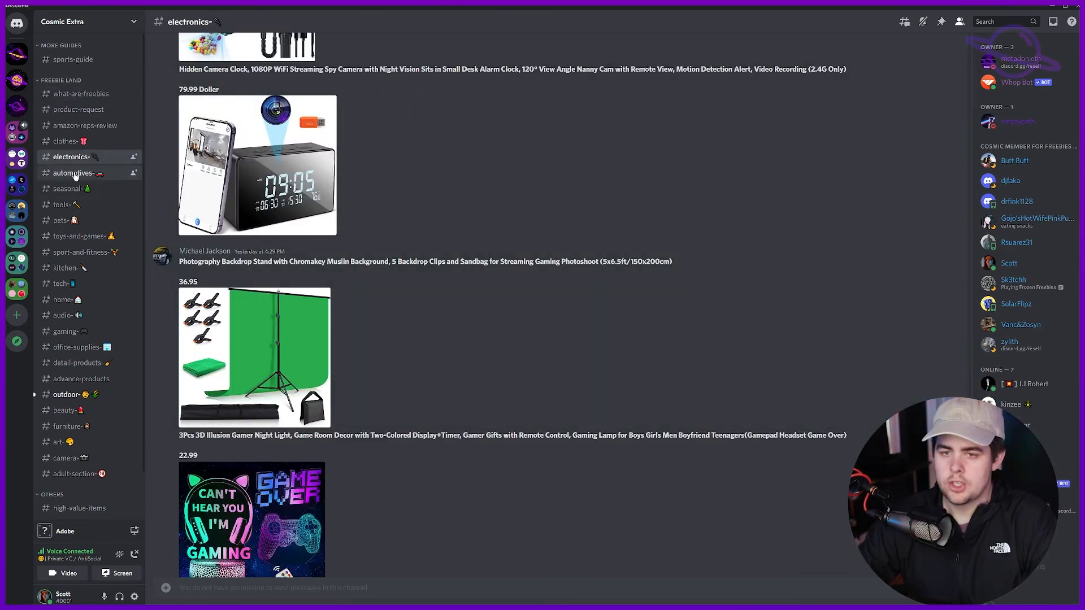
left_click(74, 173)
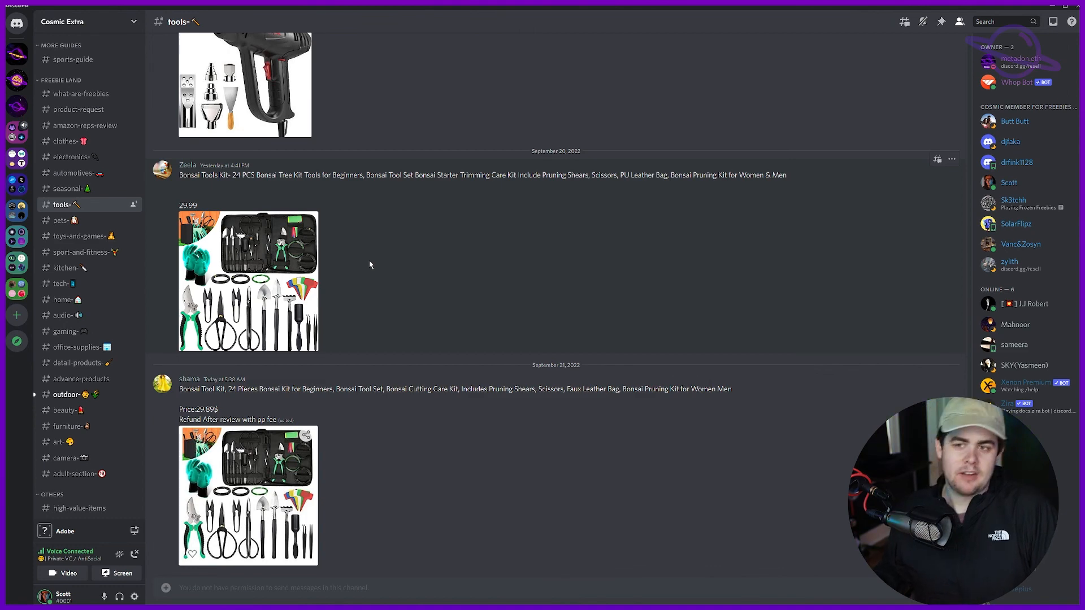
scroll("up", 3)
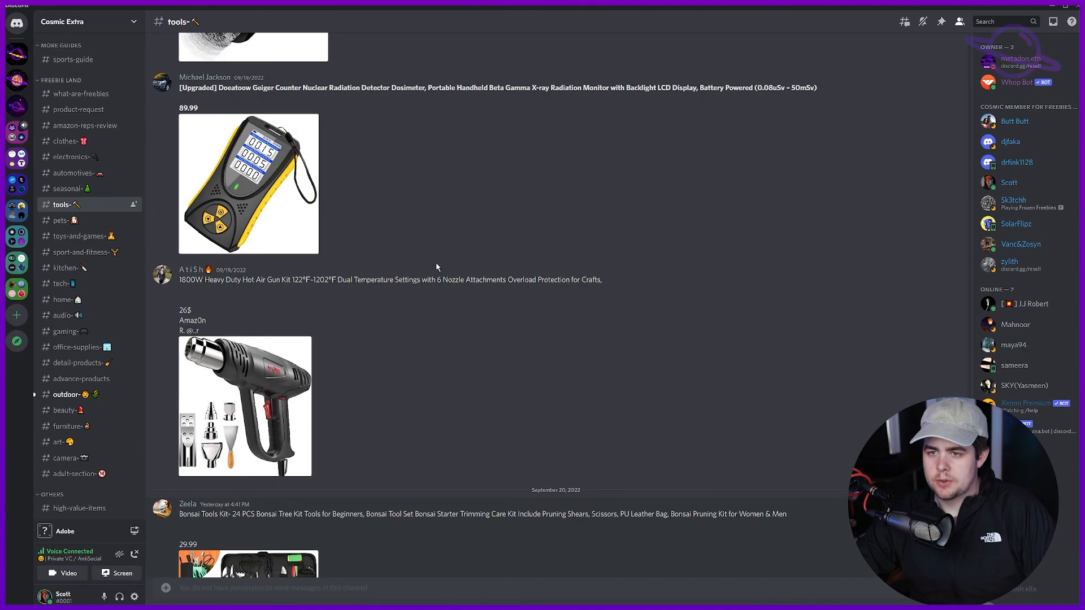
left_click(16, 80)
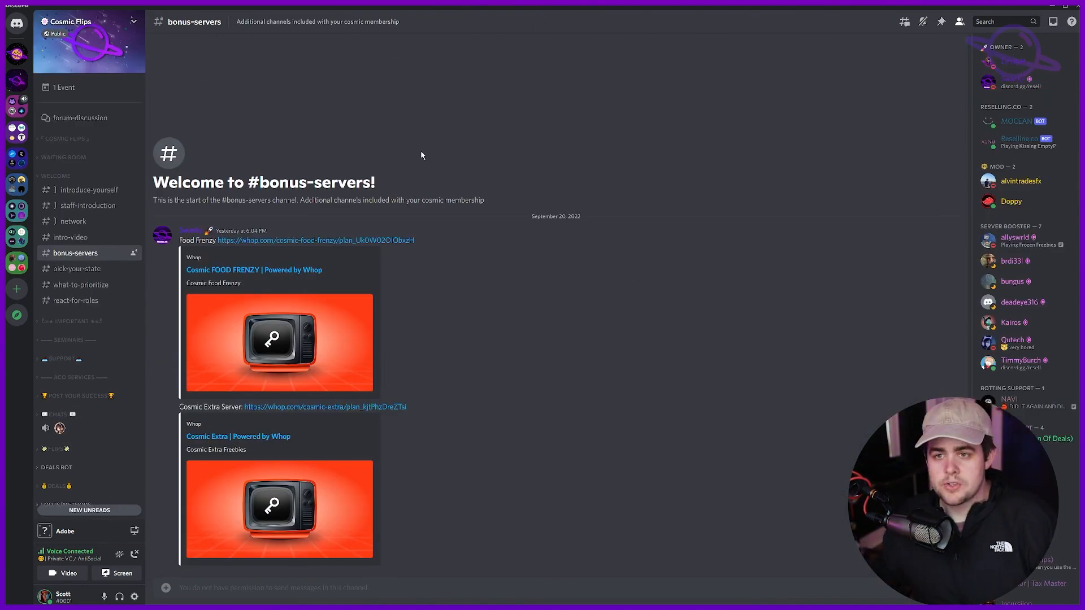